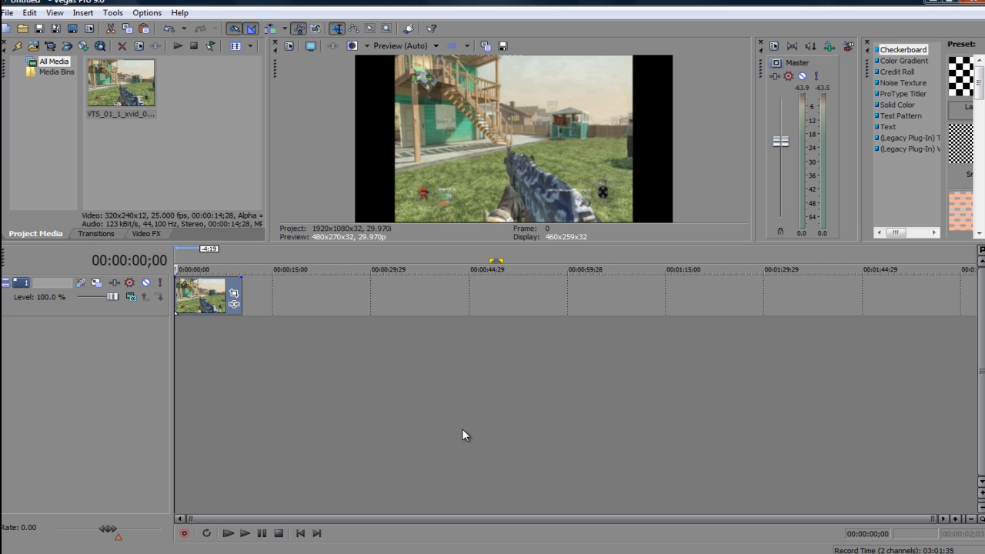
pyautogui.moveTo(110, 129)
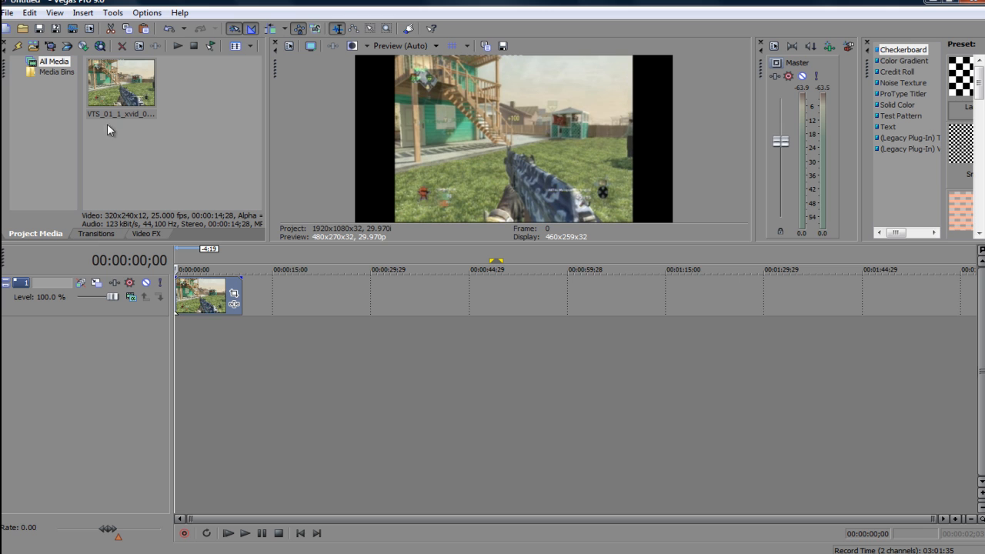
pyautogui.moveTo(218, 303)
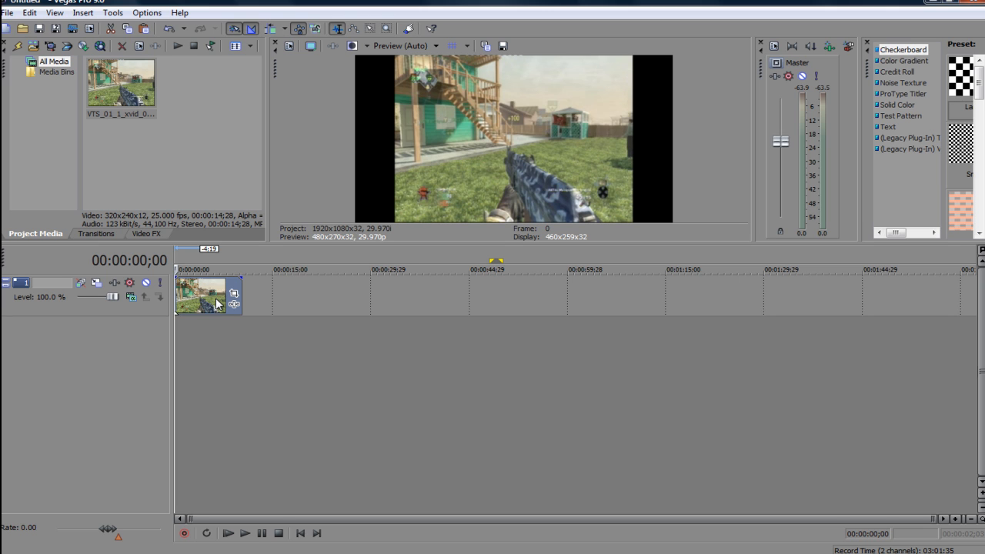
pyautogui.moveTo(384, 399)
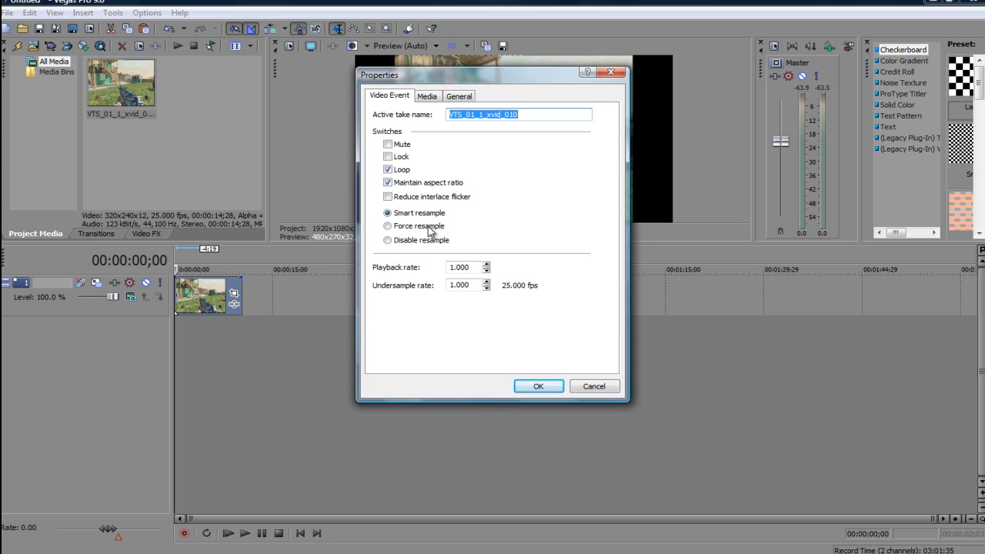
# Step: In clip Properties, turn off Maintain aspect ratio, enable Disable resample, and confirm
pyautogui.click(387, 183)
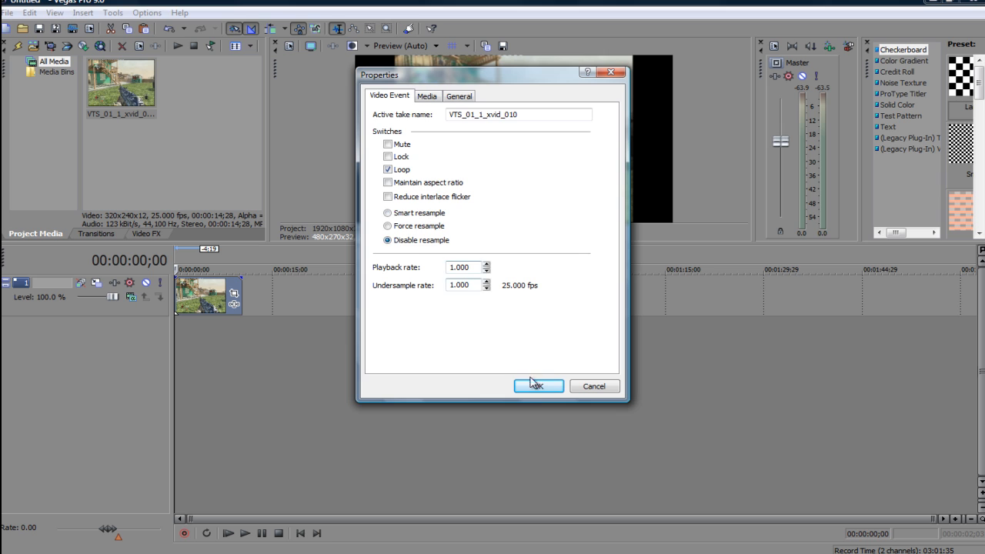
pyautogui.click(538, 385)
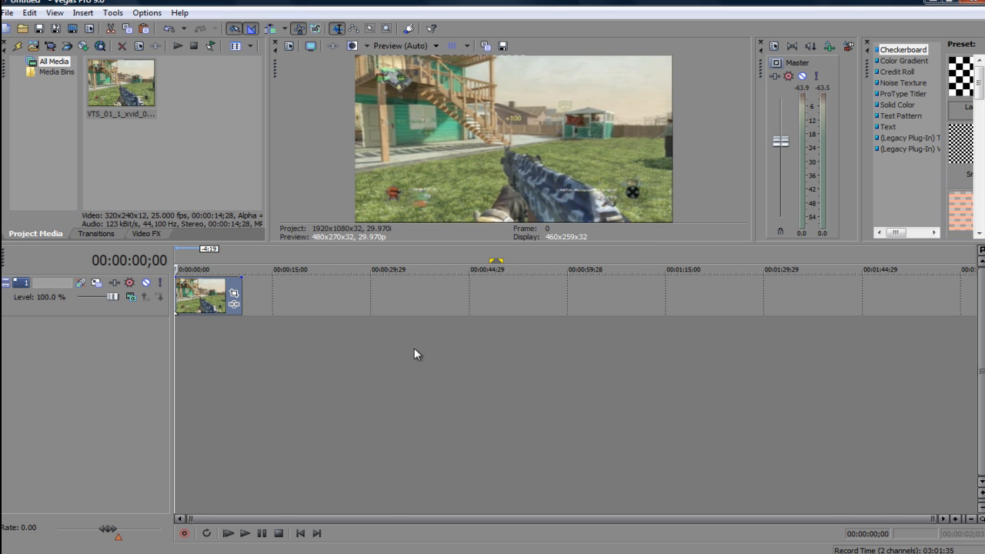
pyautogui.moveTo(342, 378)
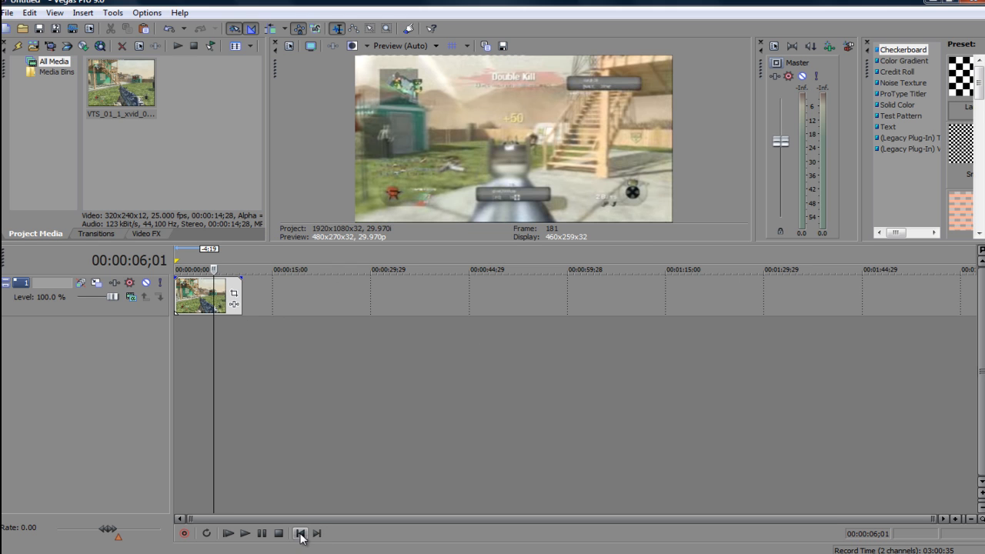
# Step: Rewind to the start and add Sony Color Corrector, Color Curves and Sharpen event FX
pyautogui.click(300, 532)
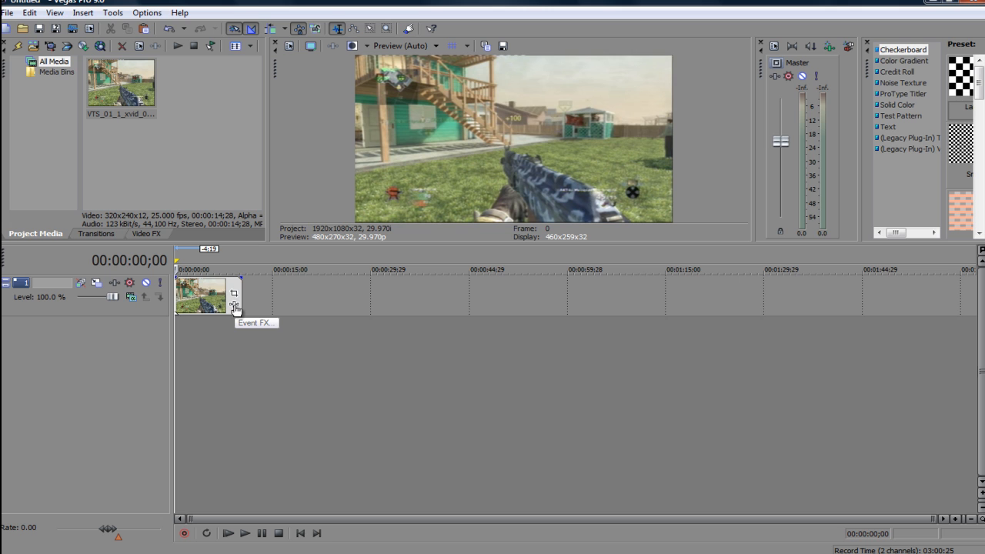
pyautogui.moveTo(233, 304)
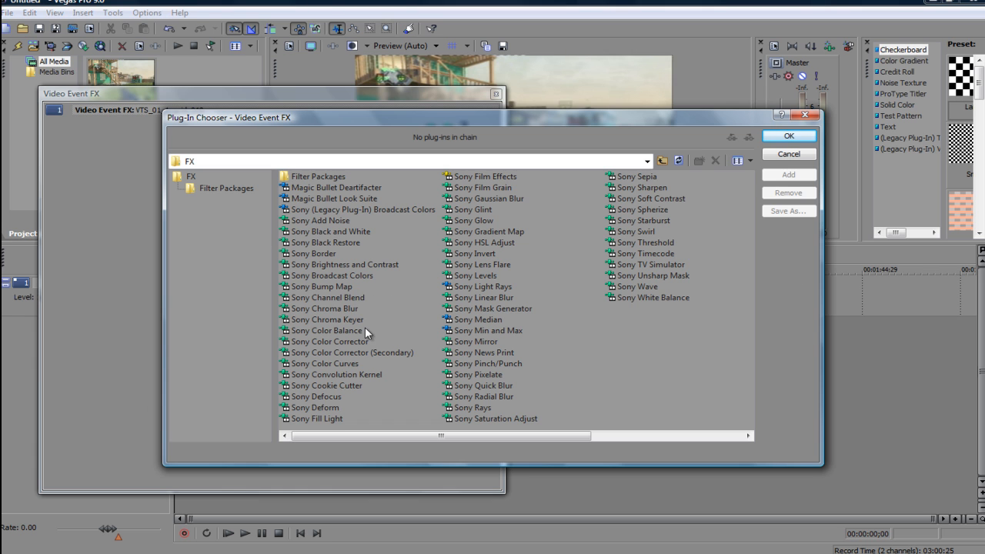
pyautogui.click(329, 341)
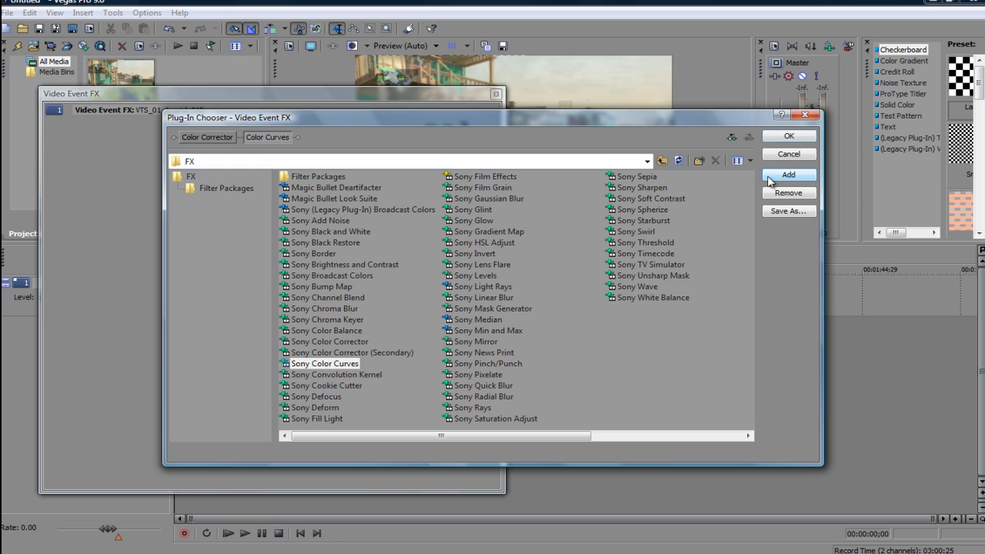
pyautogui.click(788, 175)
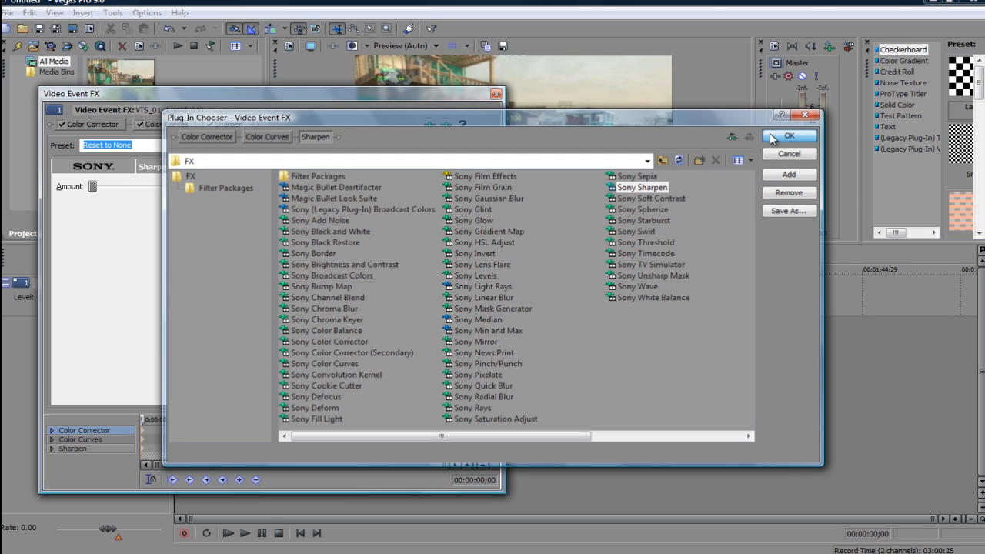
pyautogui.click(789, 135)
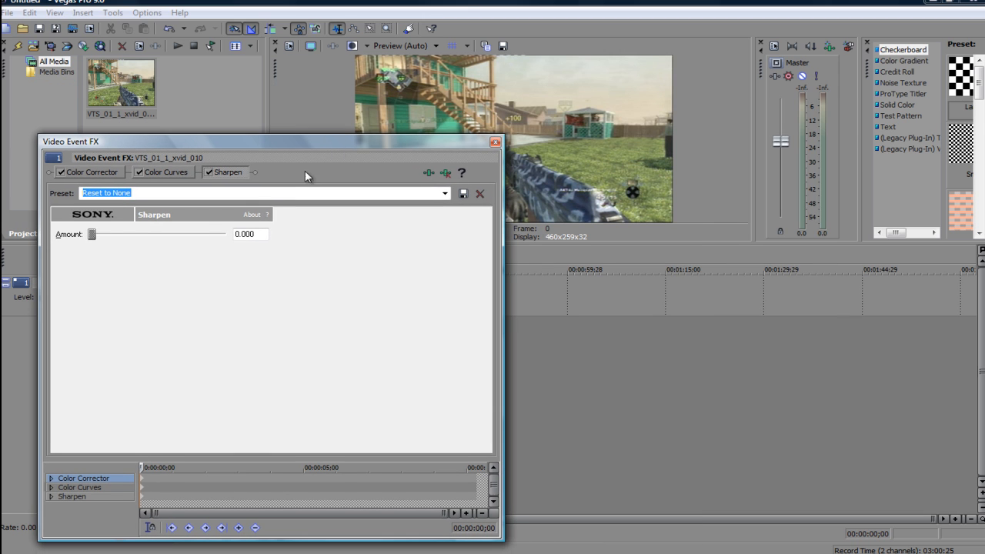
# Step: Choose the AGONY preset for Sharpen, raising its amount to 0.015
pyautogui.click(444, 194)
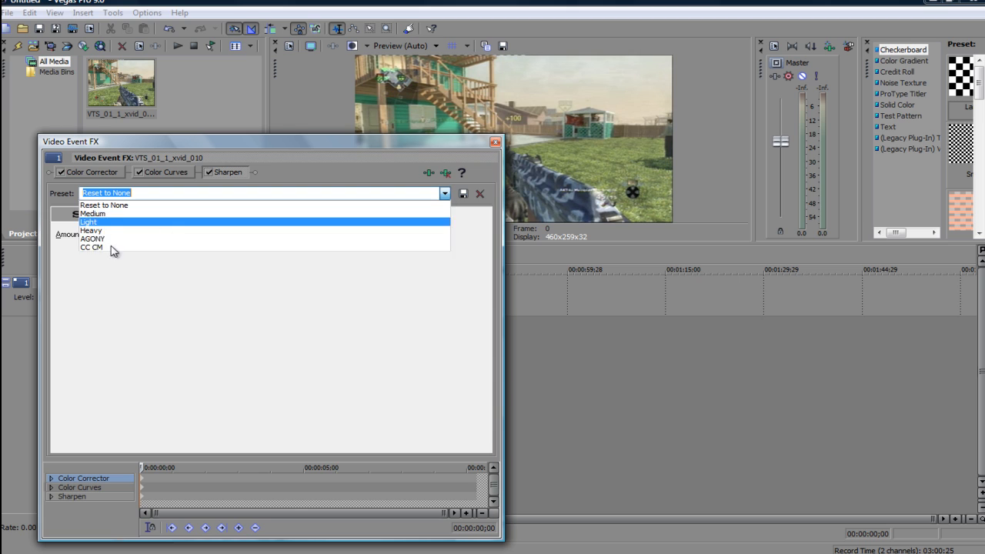
pyautogui.click(91, 239)
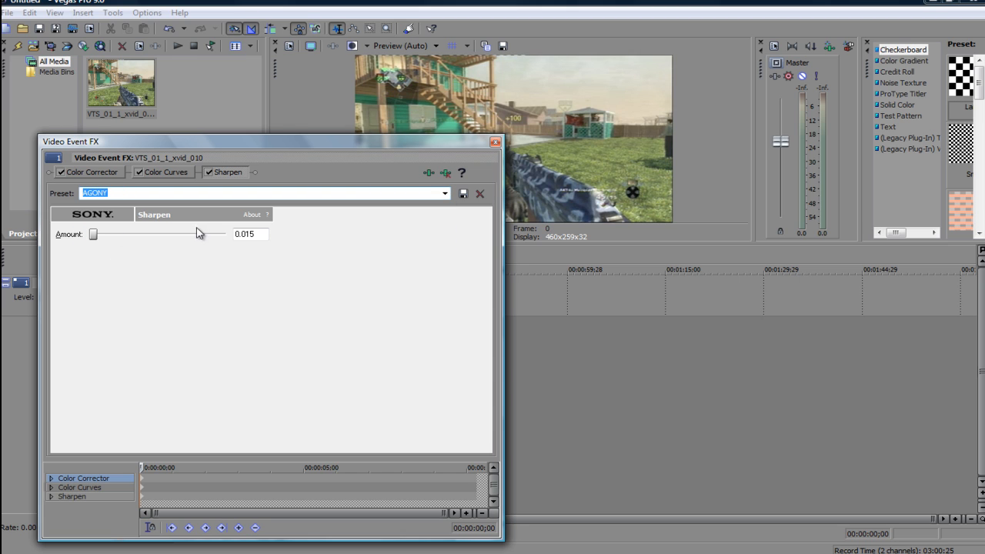
pyautogui.moveTo(260, 234)
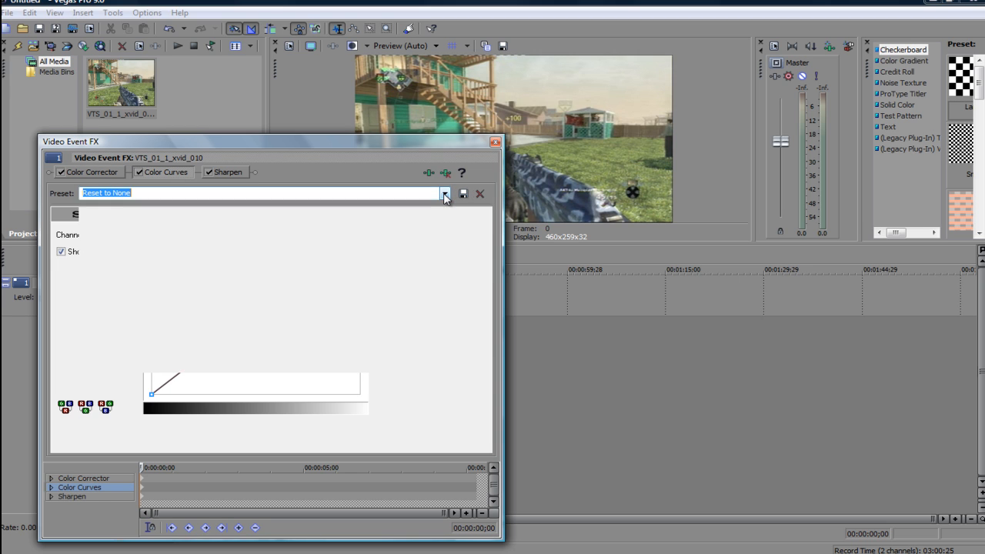
# Step: Apply the AGONY preset to Color Curves and show its Red channel curve
pyautogui.click(445, 193)
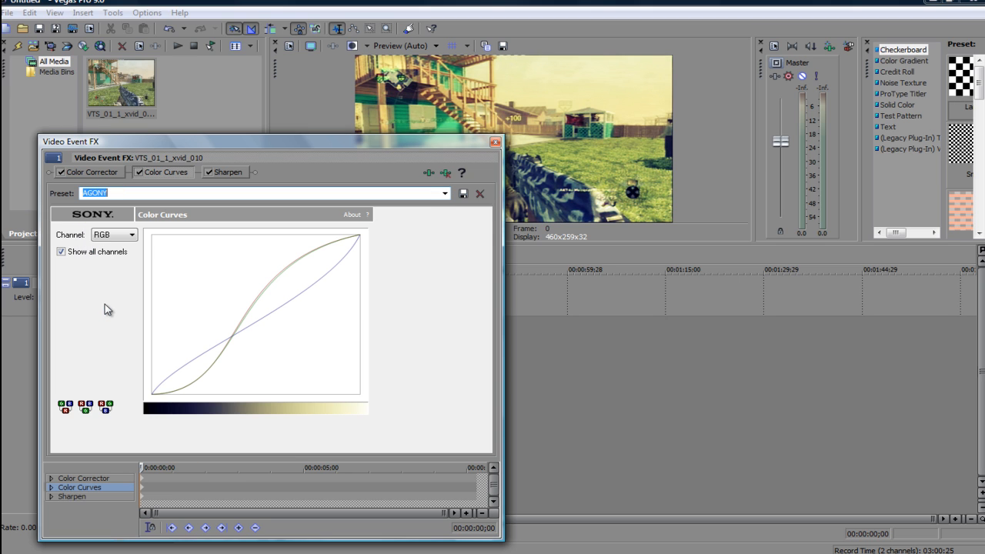
pyautogui.moveTo(175, 245)
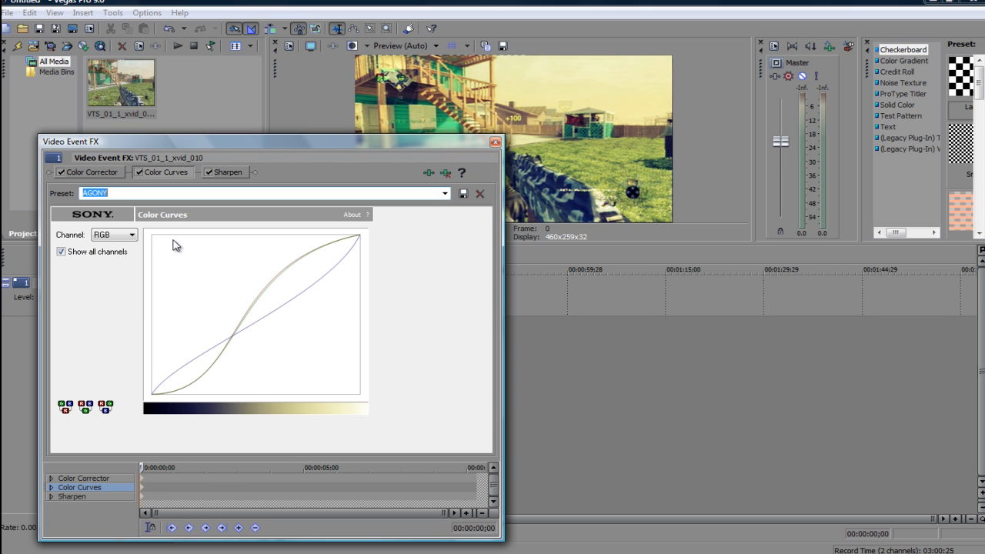
pyautogui.click(131, 235)
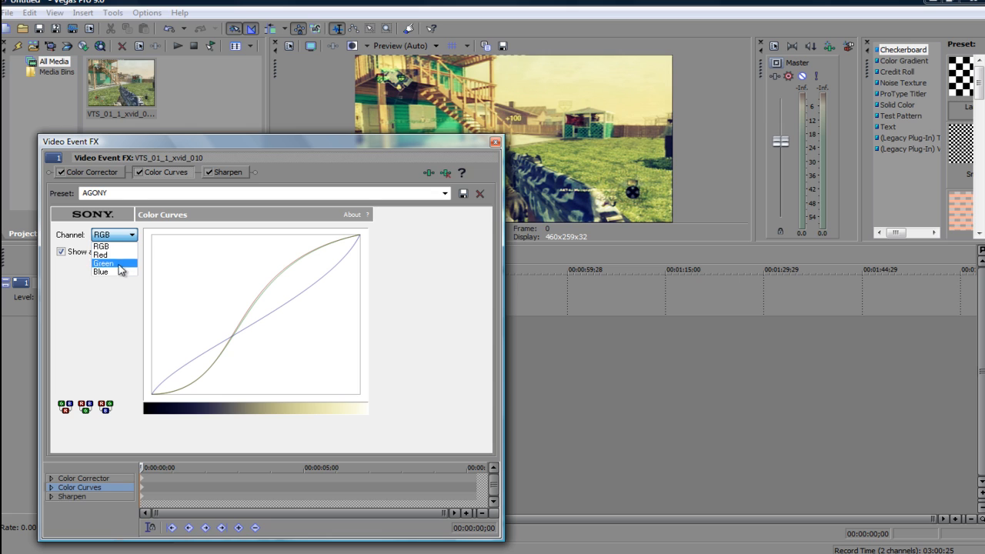
pyautogui.click(101, 255)
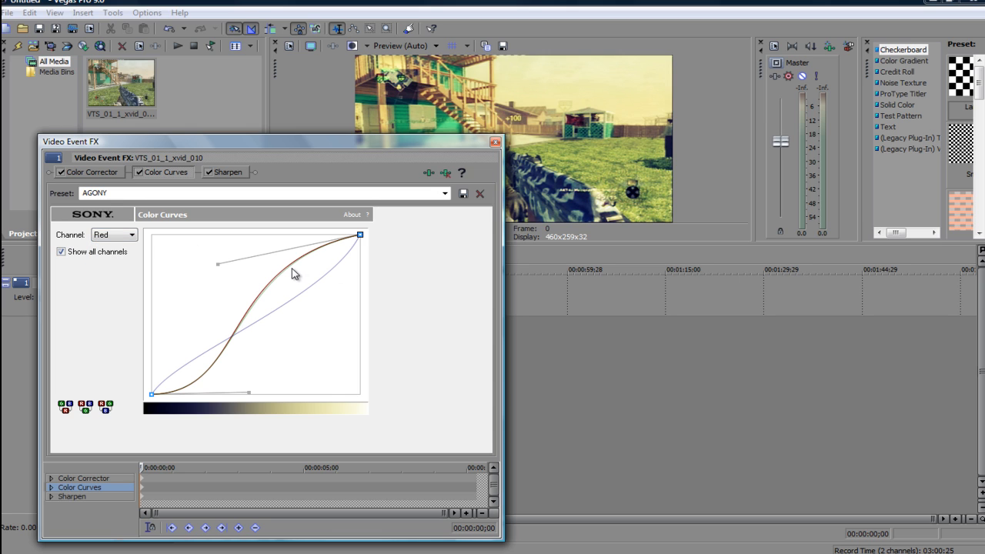
pyautogui.moveTo(256, 321)
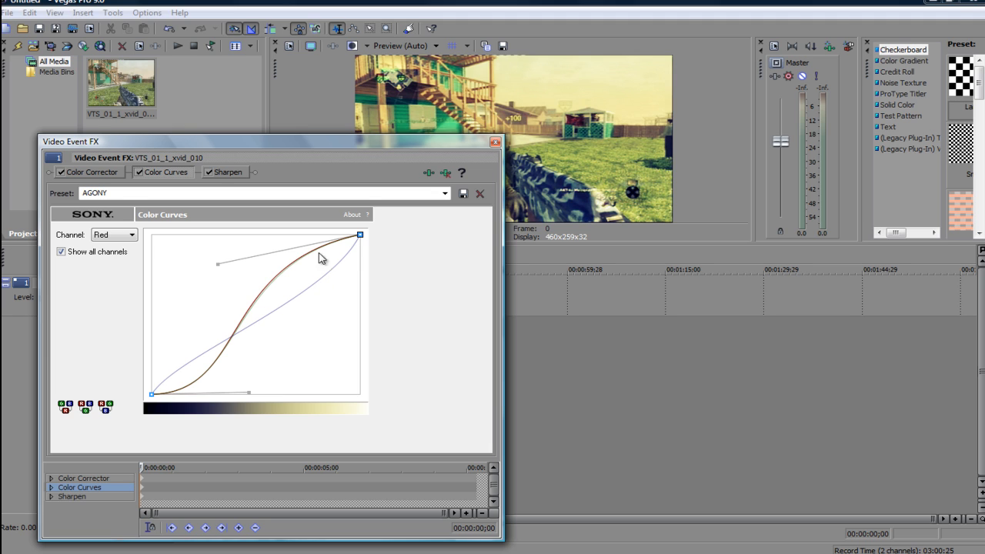
pyautogui.moveTo(169, 245)
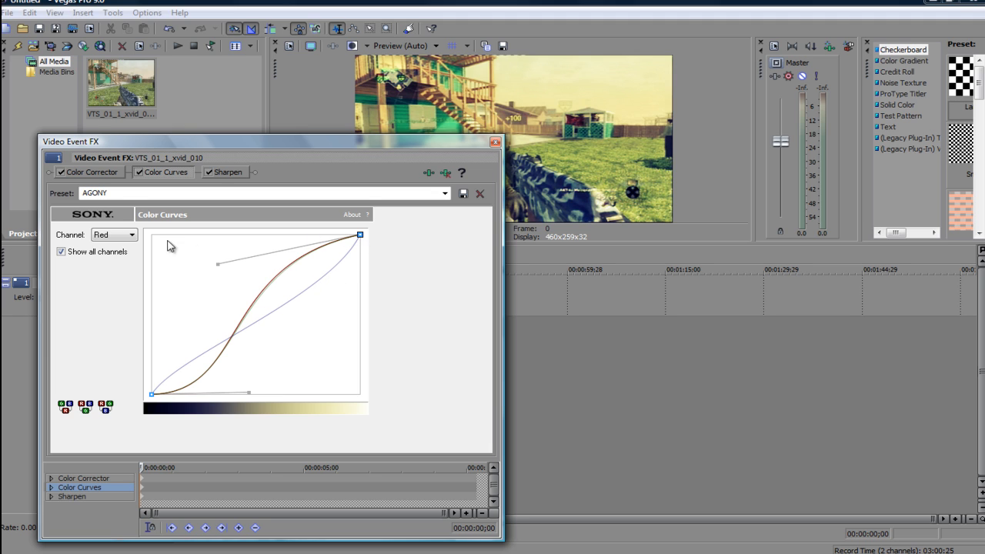
# Step: View the Green and Blue channel curves, then return to the combined RGB curve
pyautogui.click(131, 235)
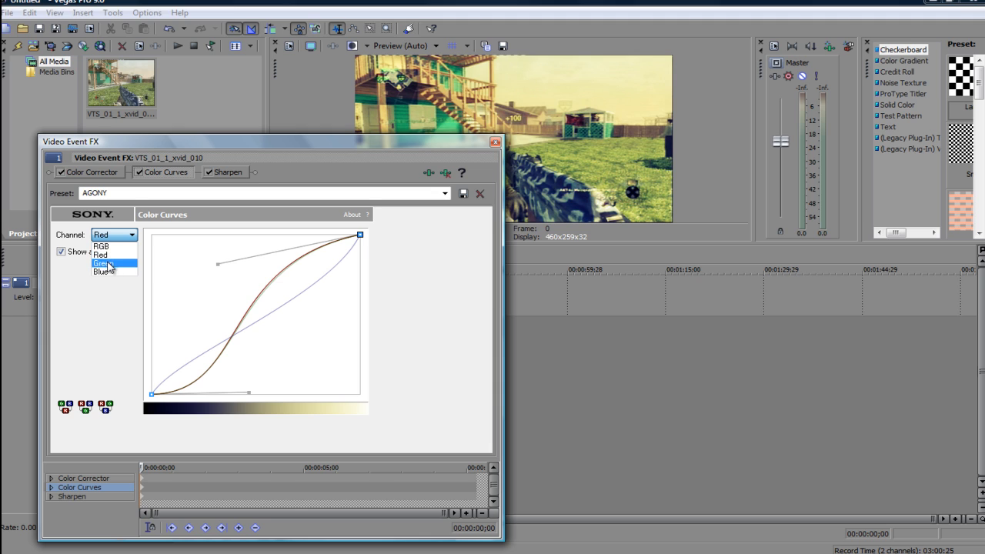
pyautogui.click(104, 263)
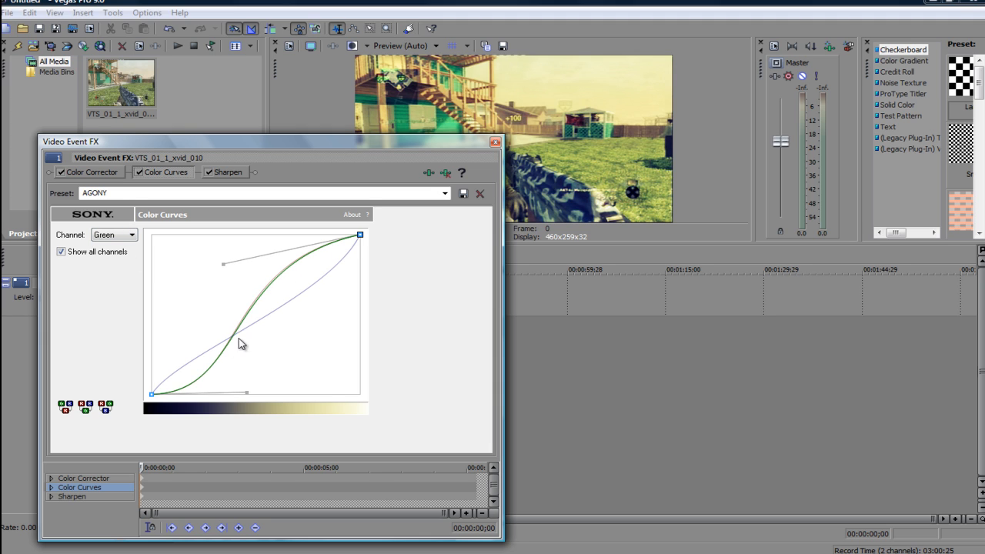
pyautogui.click(130, 235)
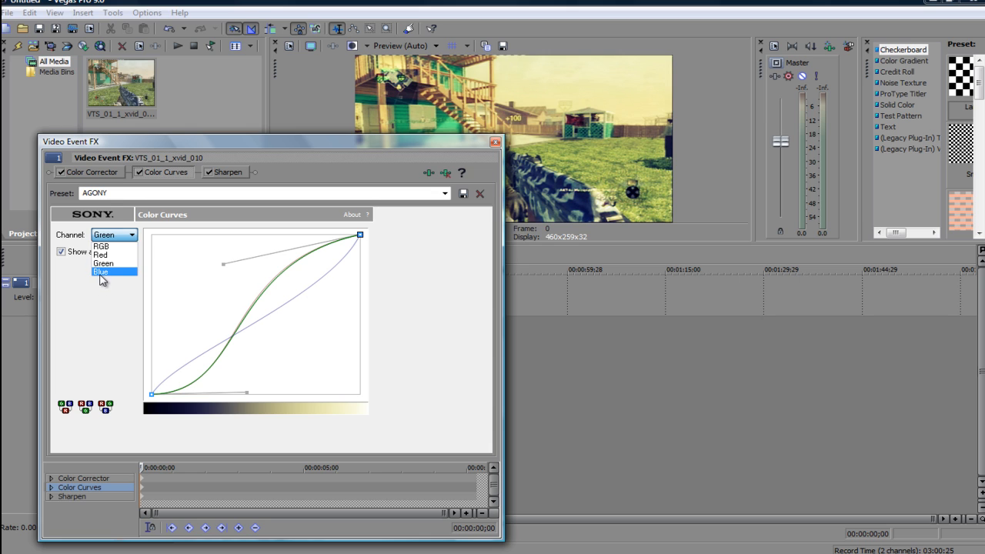
pyautogui.click(101, 272)
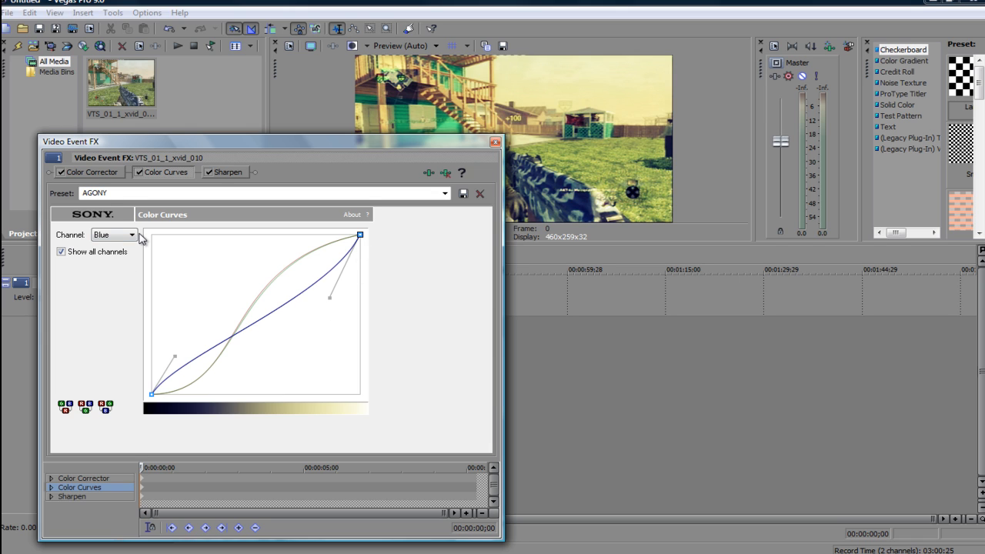
pyautogui.click(114, 234)
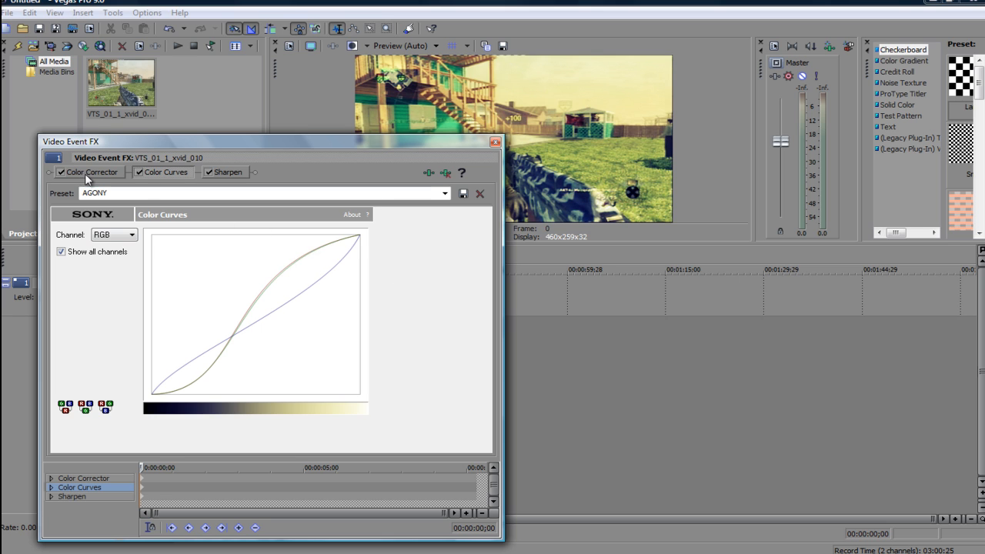
# Step: View the Color Corrector HD values: saturation 0.972, gamma 0.944, gain 1.261, offset -33
pyautogui.click(89, 172)
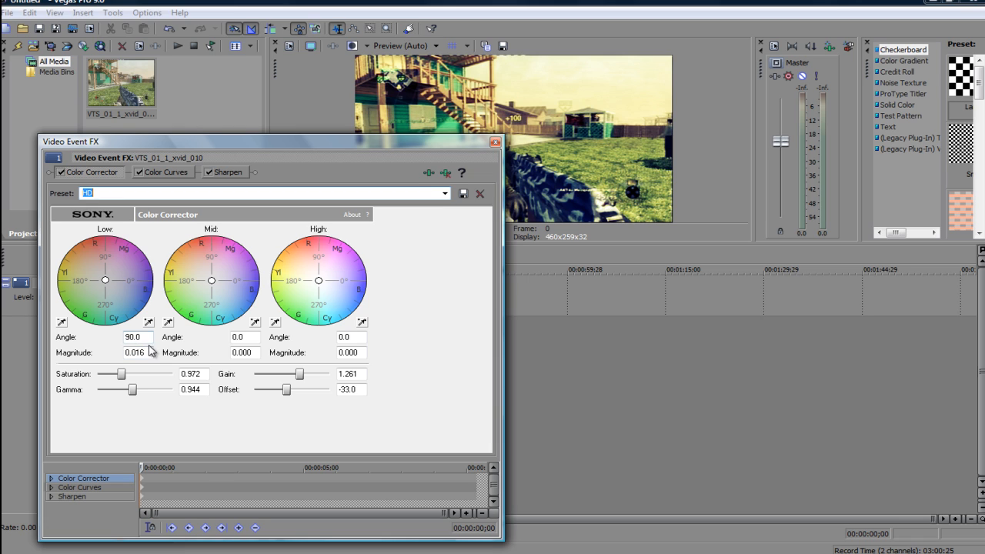
pyautogui.click(135, 352)
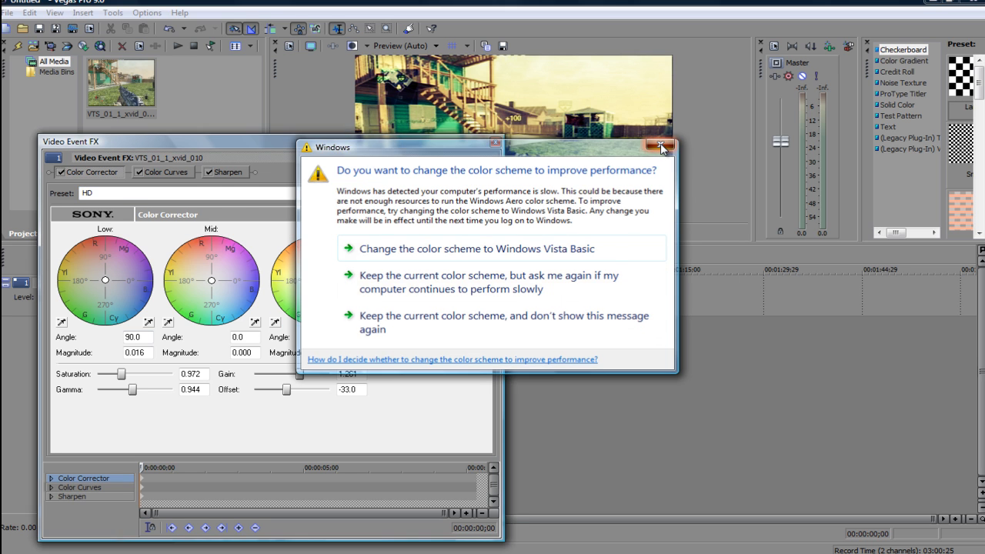
# Step: Close the Windows colour-scheme performance warning
pyautogui.click(660, 146)
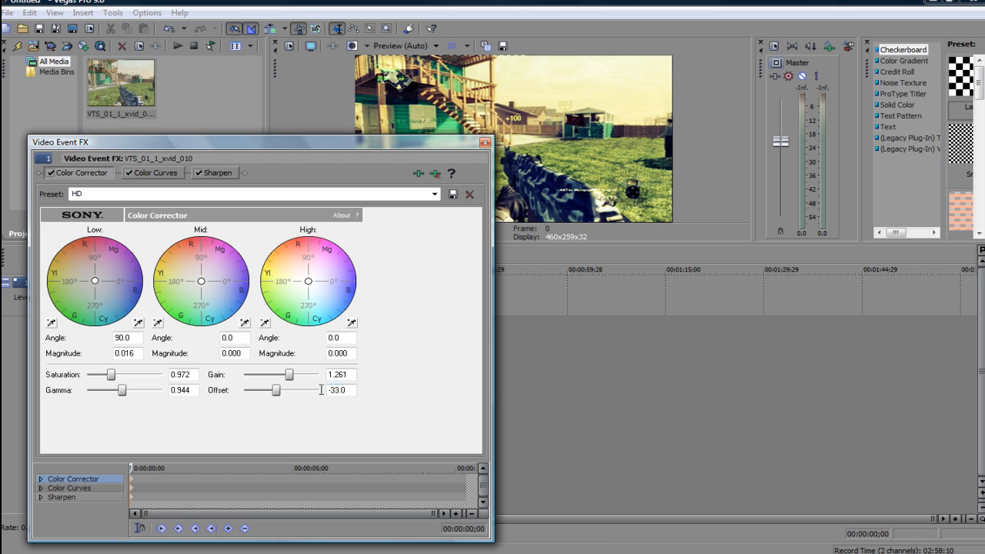
pyautogui.moveTo(345, 390)
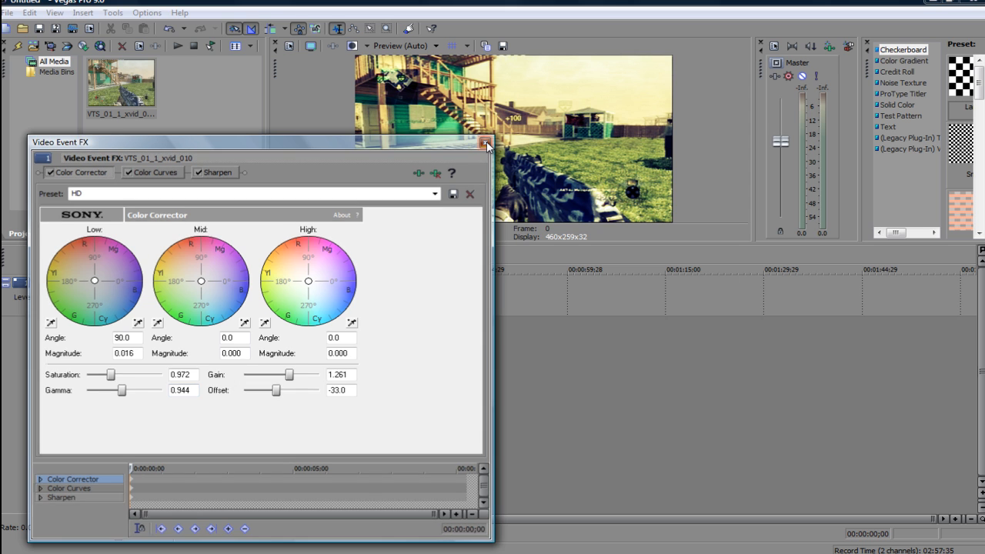
# Step: Close the Video Event FX window
pyautogui.click(485, 144)
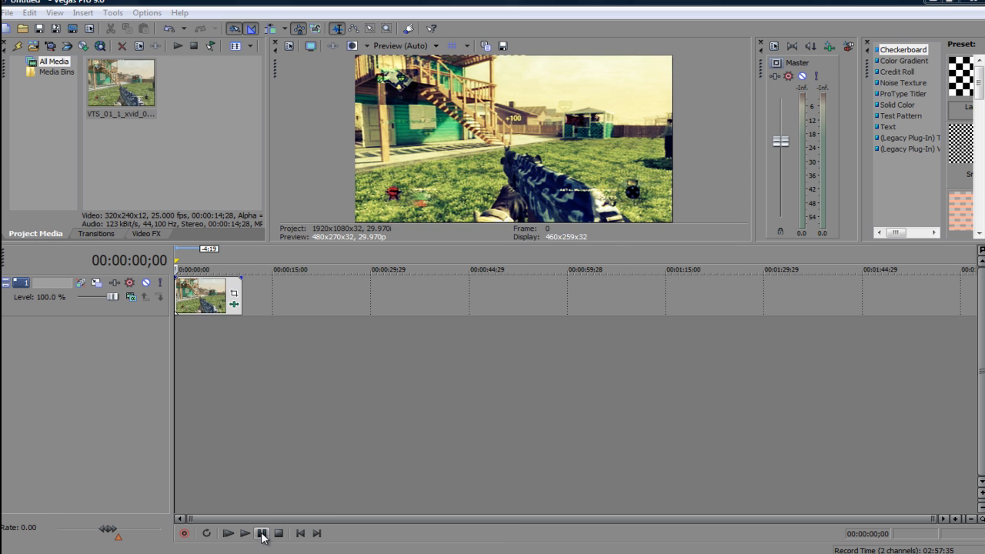
pyautogui.click(228, 533)
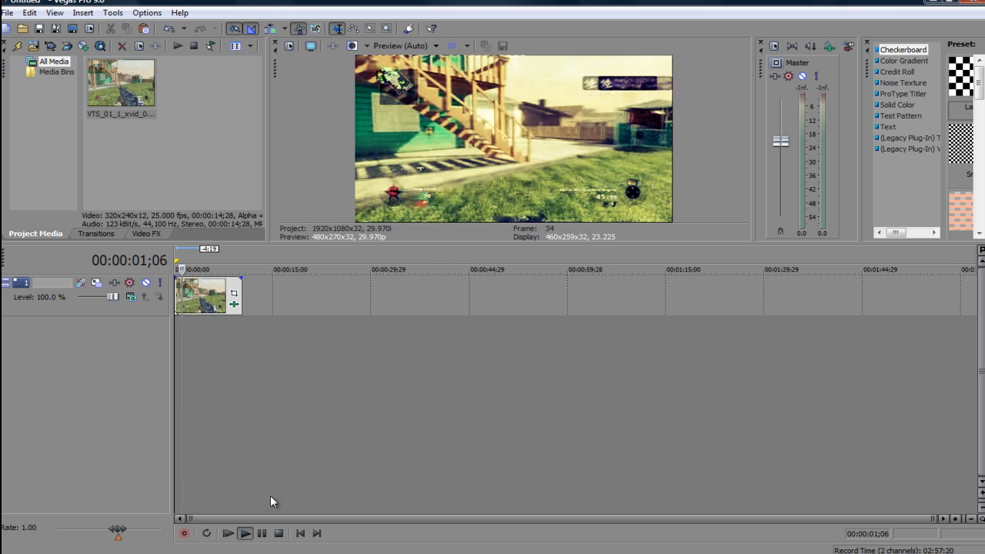
pyautogui.click(245, 532)
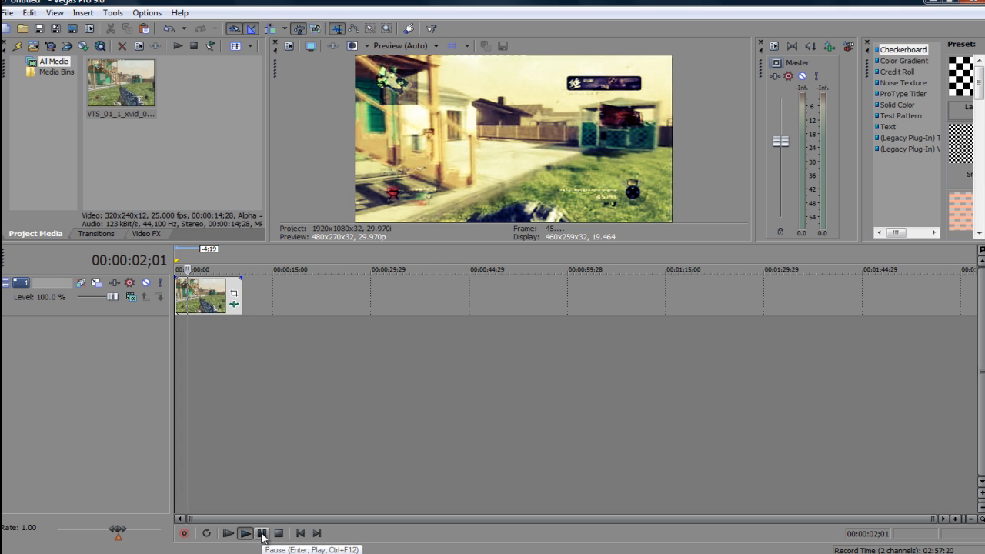
pyautogui.click(228, 532)
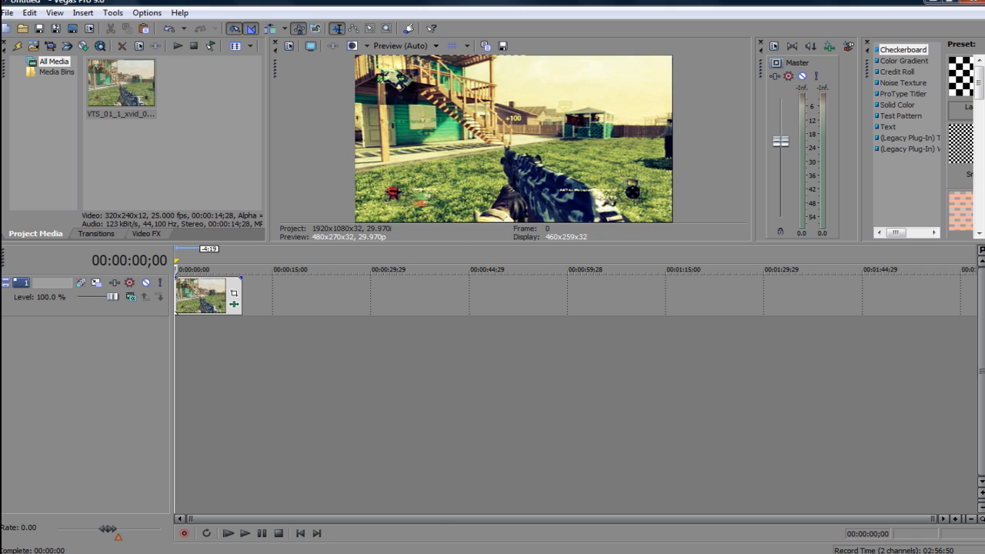
pyautogui.moveTo(508, 285)
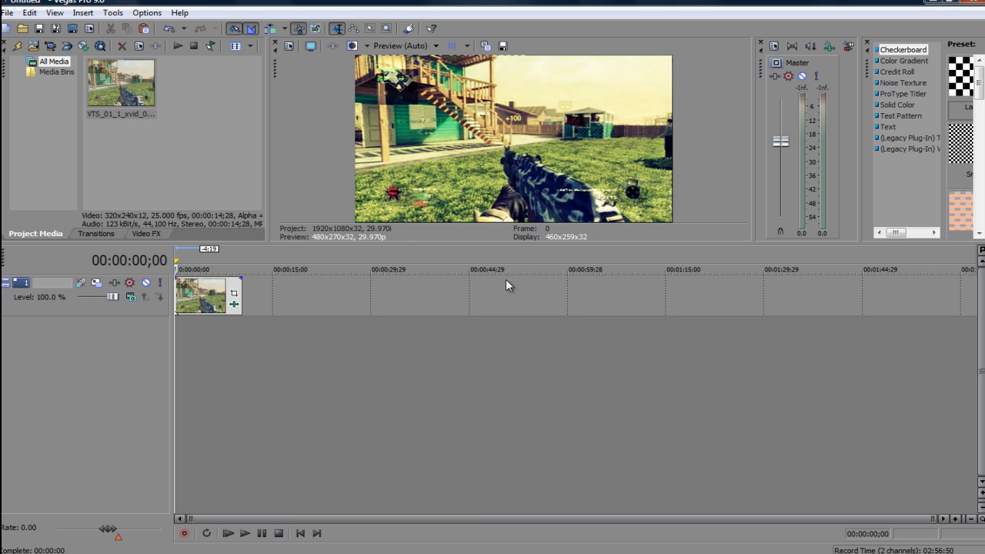
pyautogui.moveTo(441, 534)
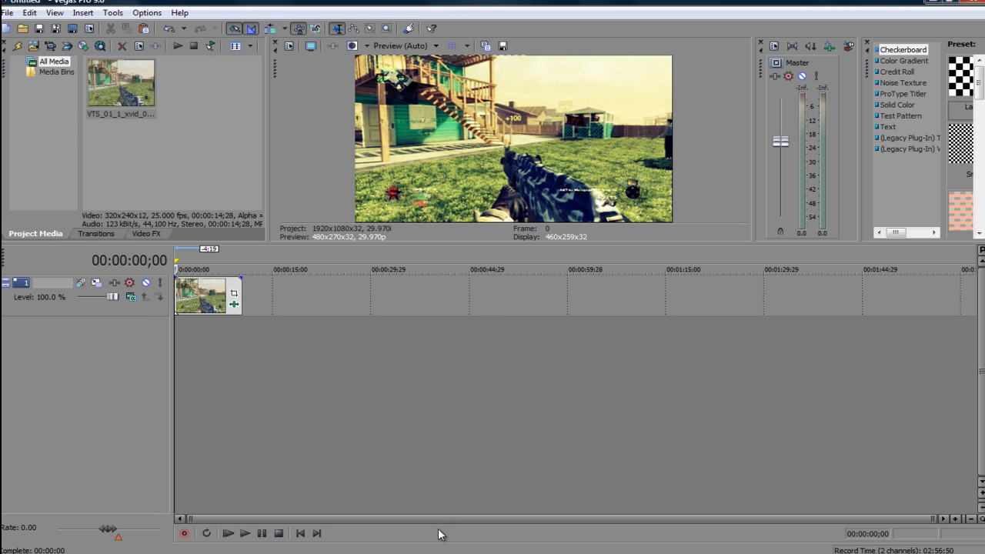